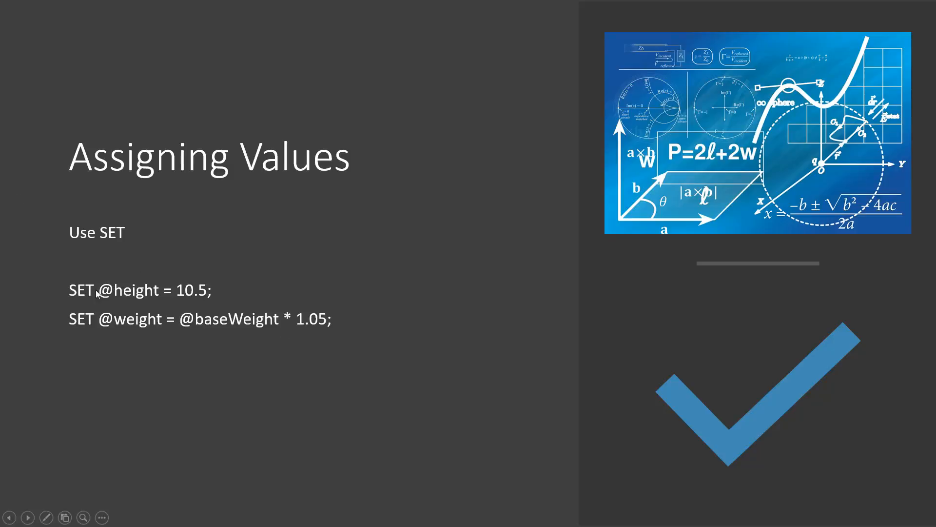
pyautogui.moveTo(113, 296)
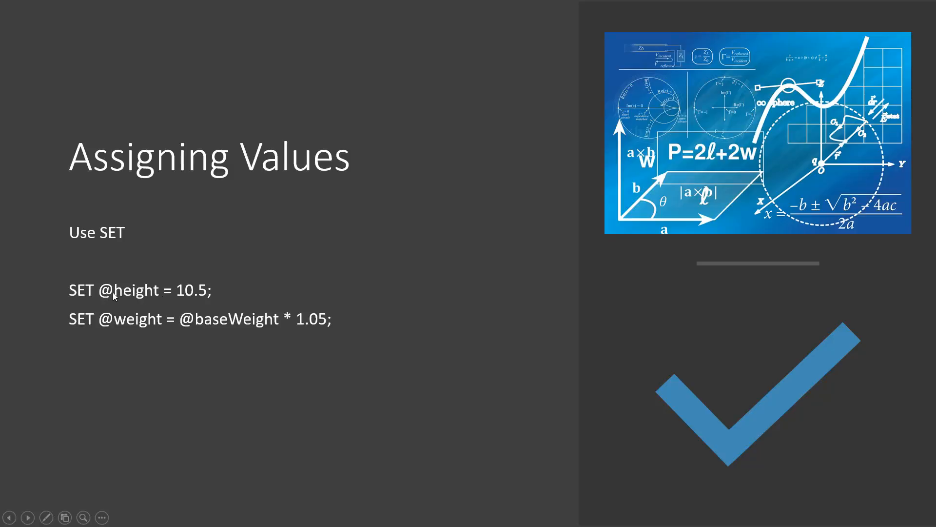
pyautogui.moveTo(214, 301)
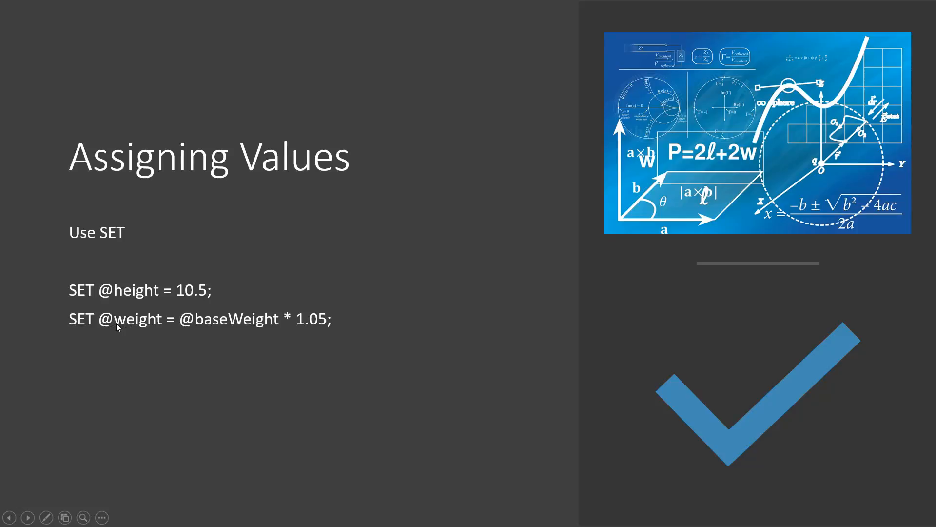
pyautogui.moveTo(186, 335)
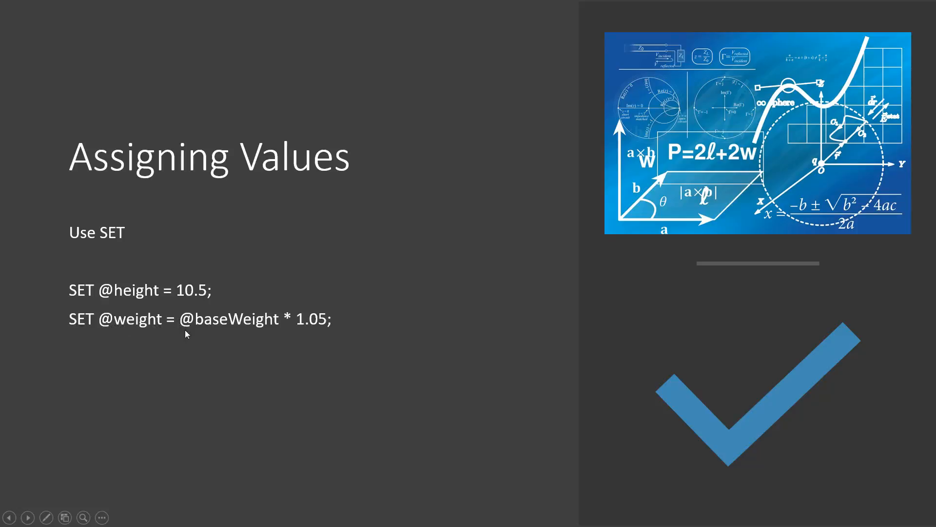